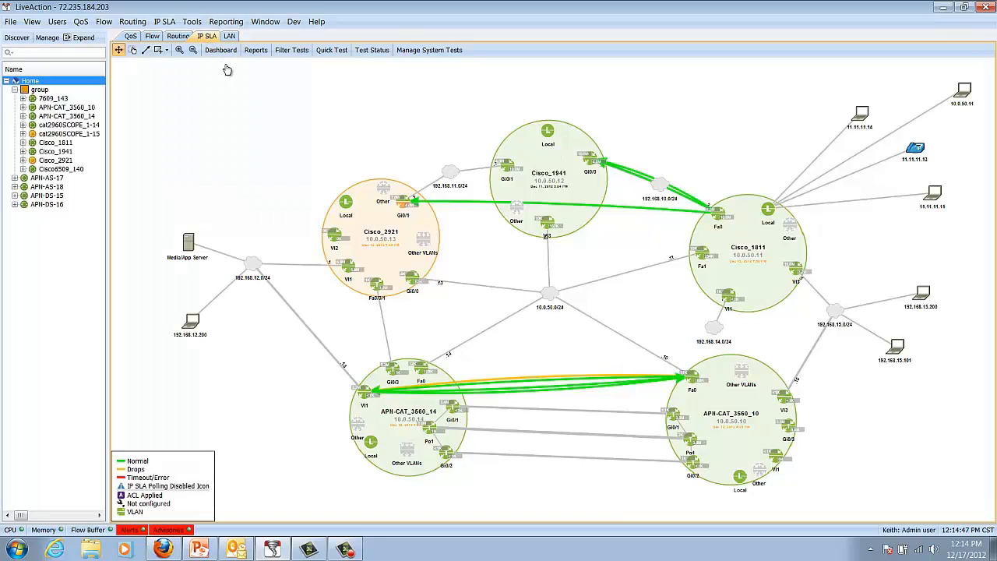
# - Show the IP SLA Dashboard with health counts, alerts and trending charts
pyautogui.click(222, 50)
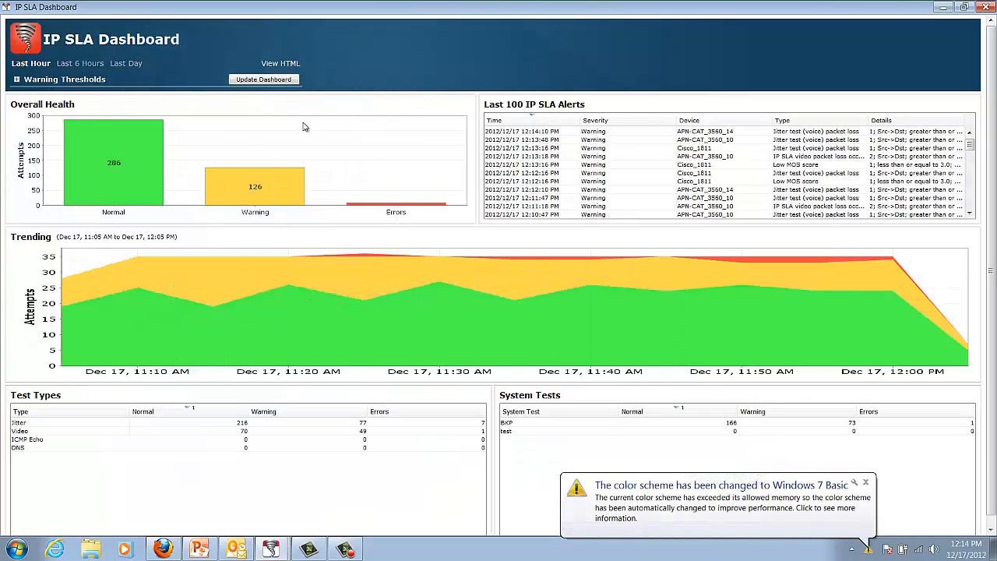
pyautogui.moveTo(402, 193)
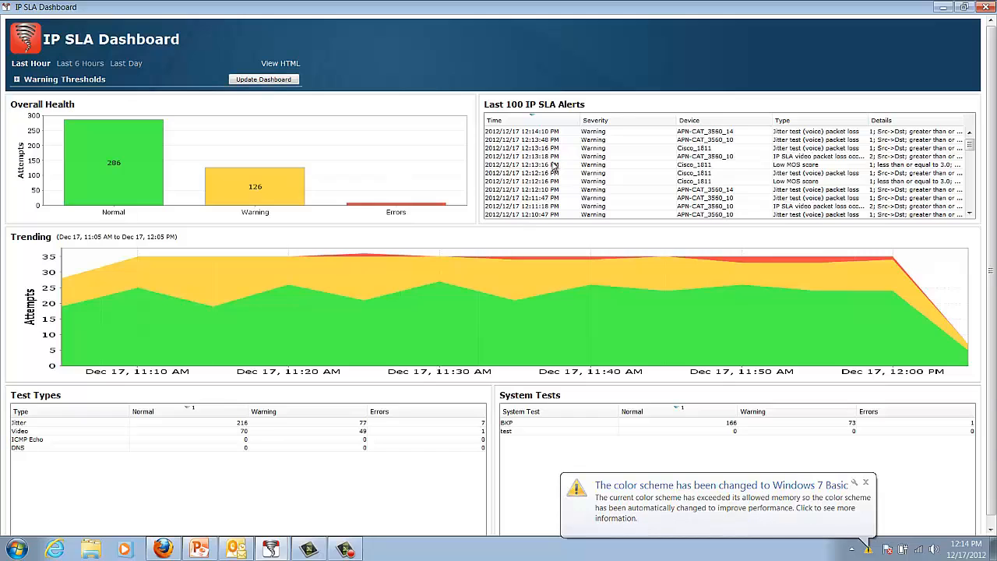
pyautogui.moveTo(413, 302)
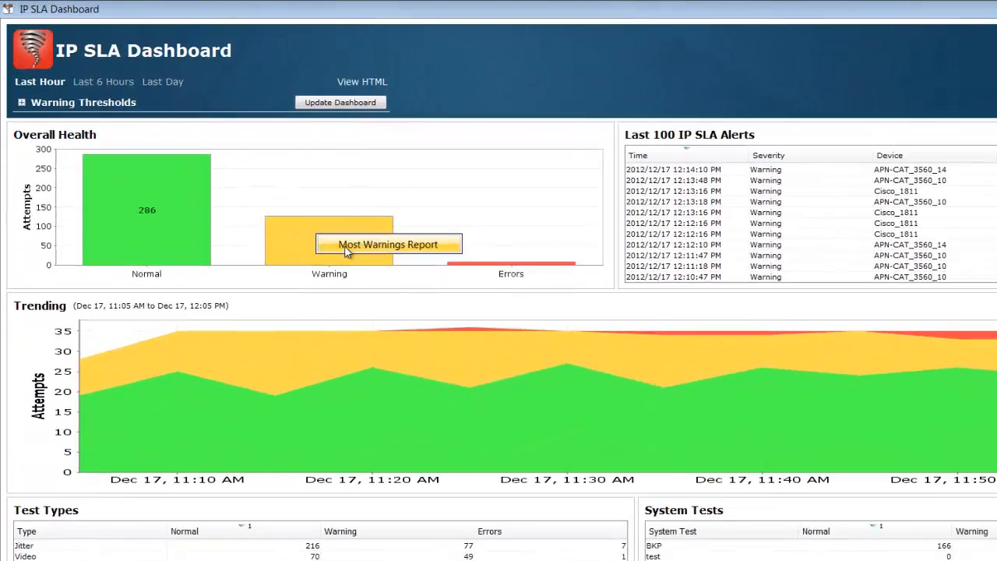
# - Review the Overall Health report behind the Warning bar, then return to the topology map
pyautogui.click(388, 243)
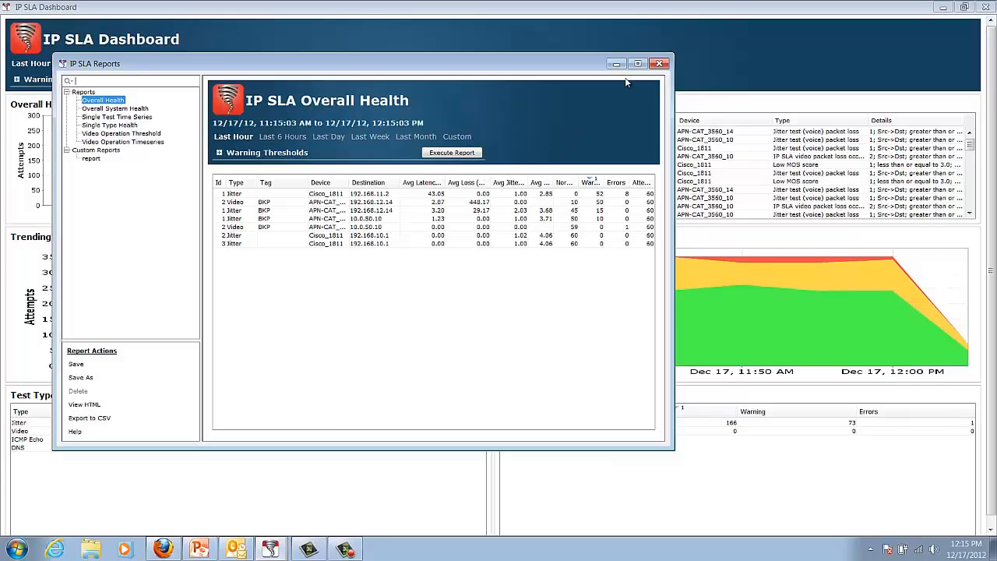
pyautogui.click(637, 62)
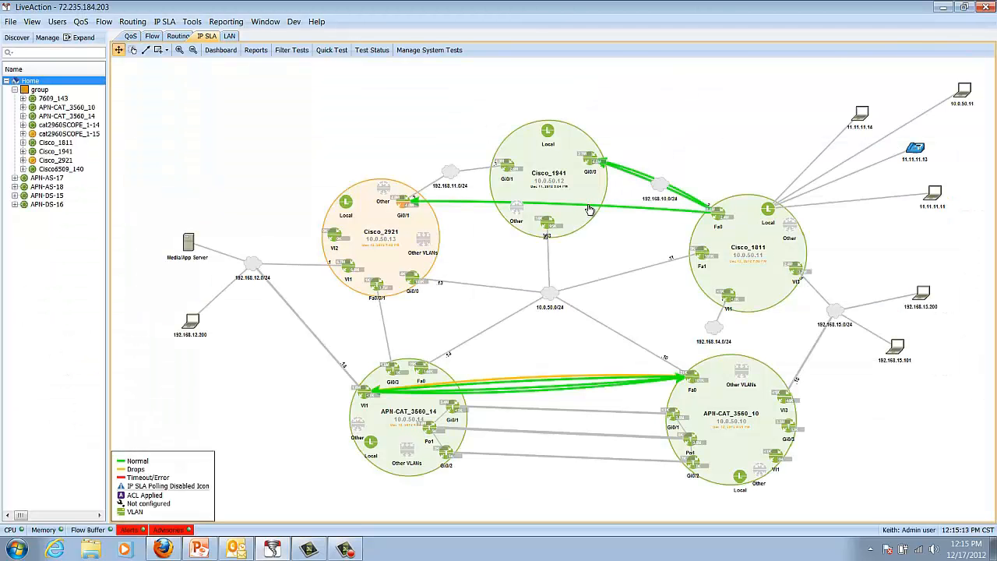
pyautogui.moveTo(631, 173)
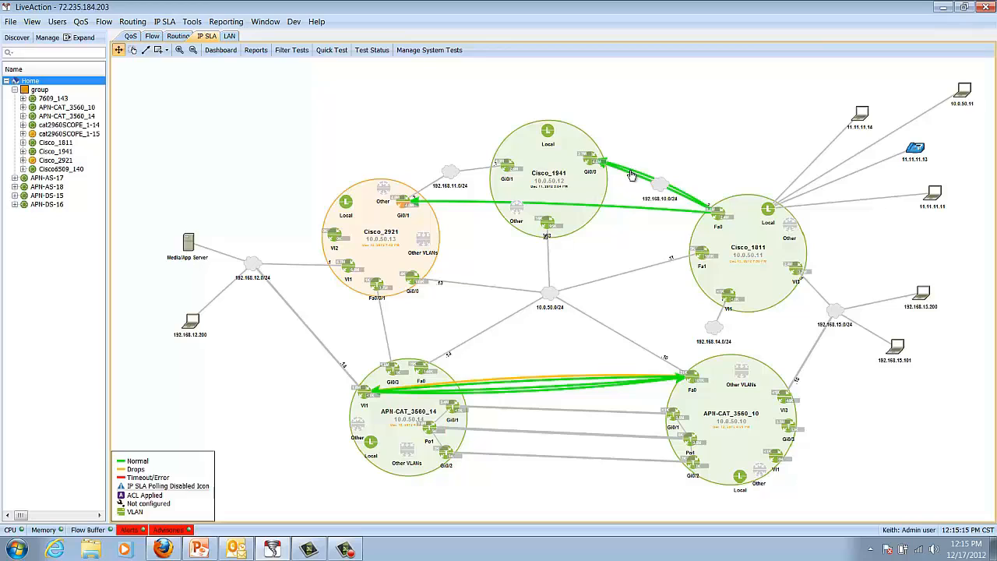
pyautogui.moveTo(620, 201)
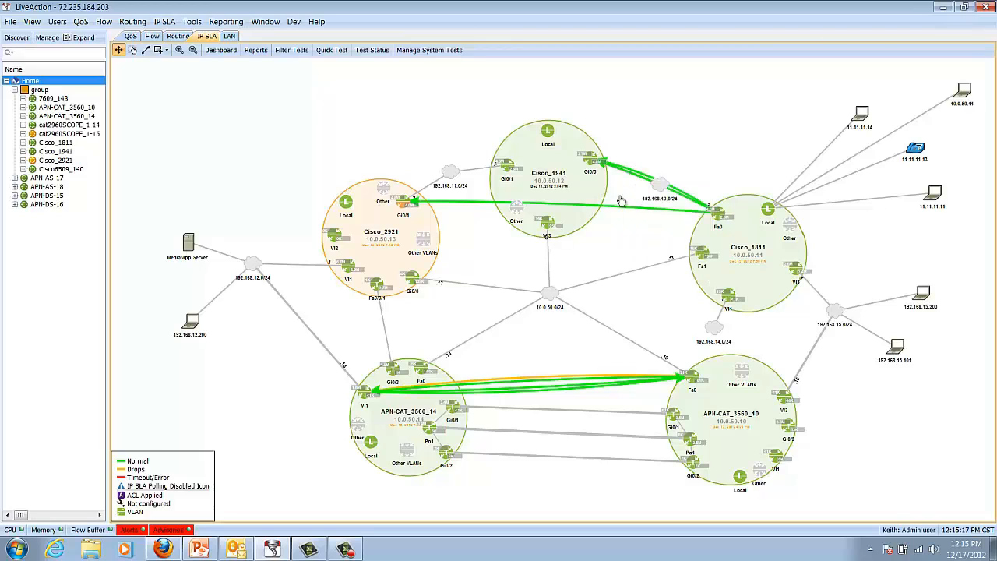
pyautogui.moveTo(522, 399)
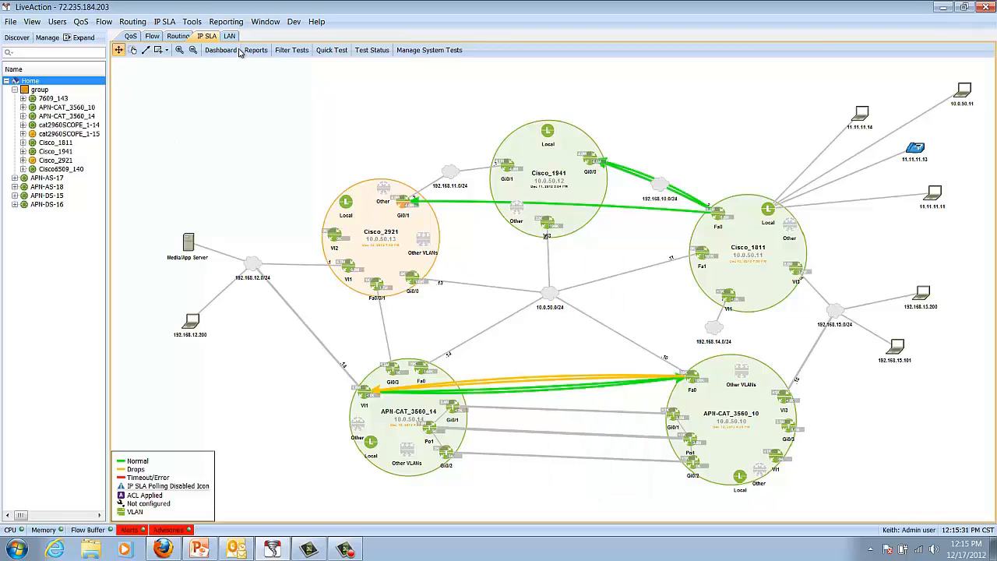
pyautogui.click(255, 50)
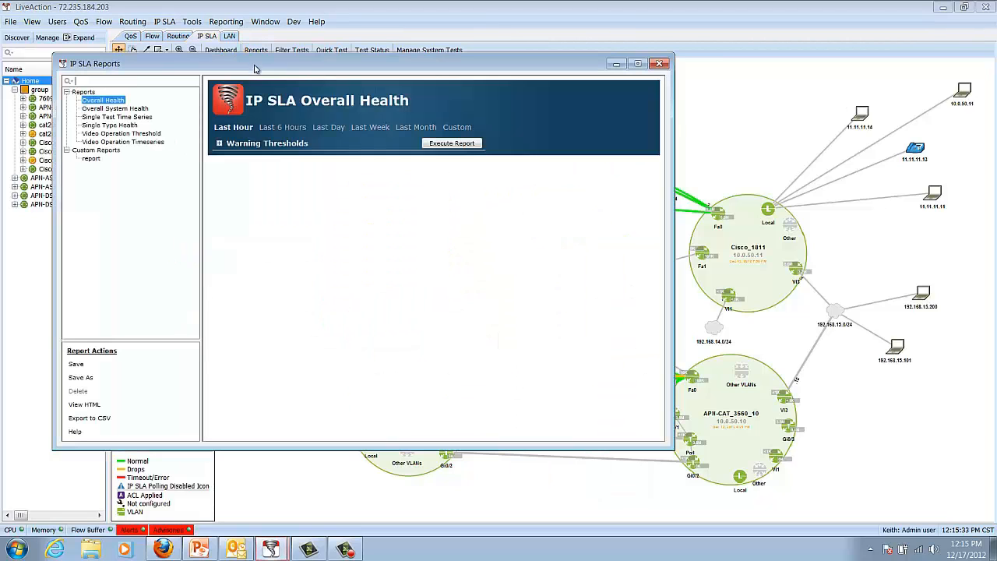
pyautogui.click(122, 142)
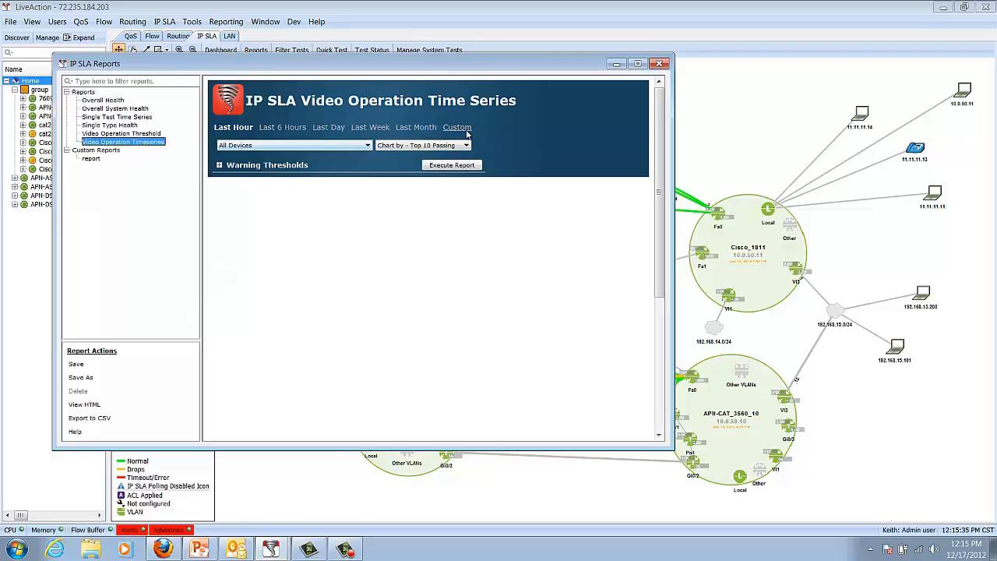
pyautogui.click(451, 165)
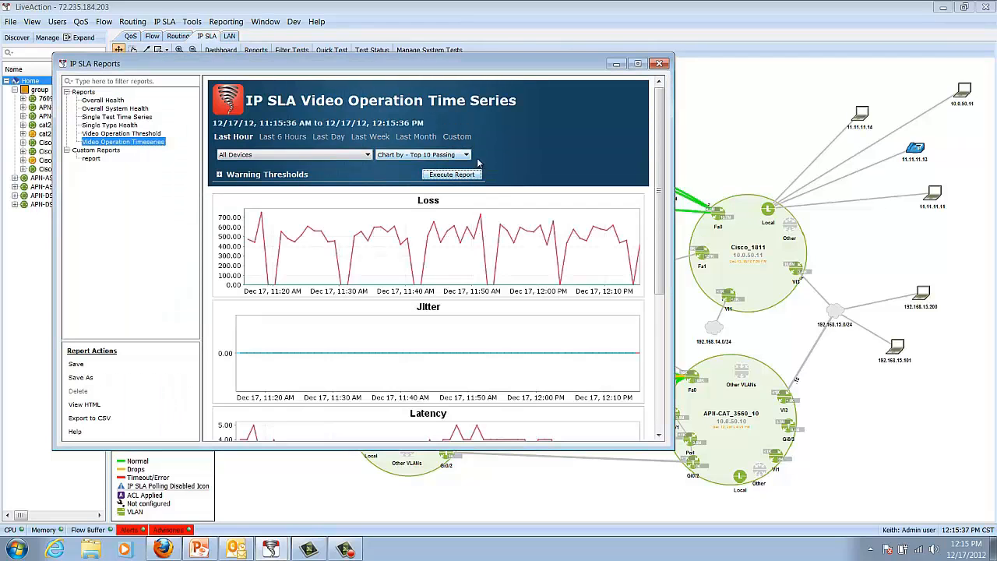
pyautogui.scroll(-3)
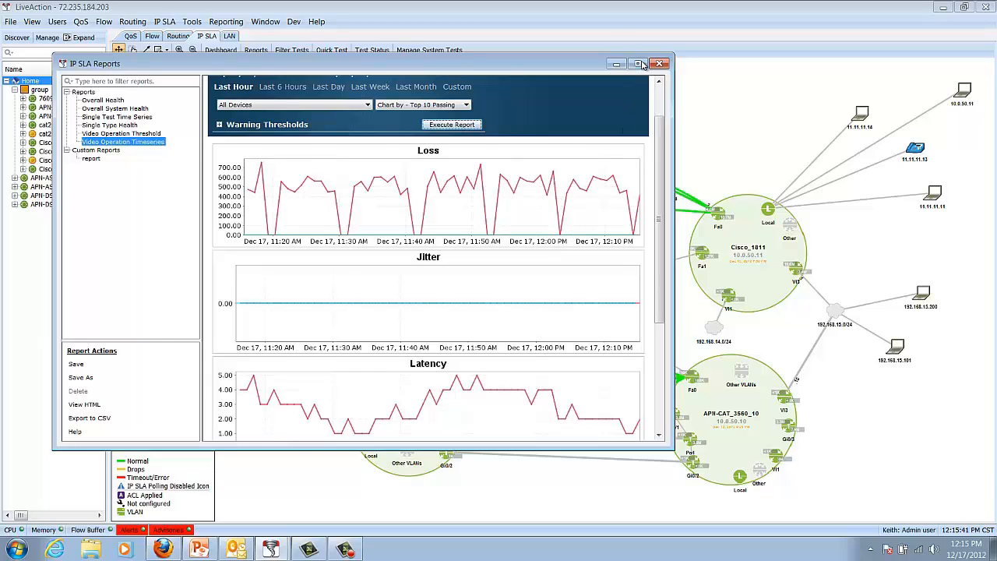
pyautogui.click(638, 63)
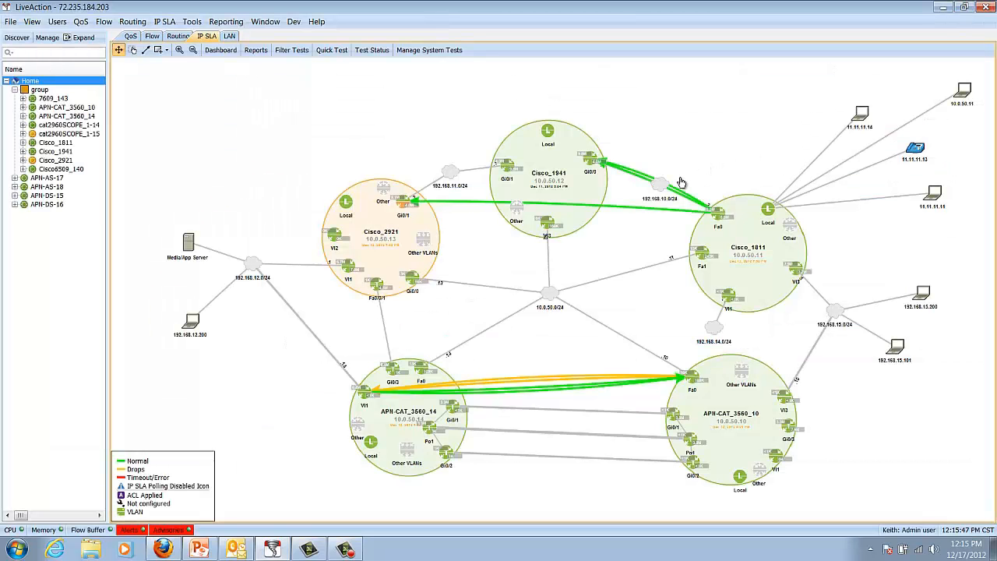
pyautogui.moveTo(669, 184)
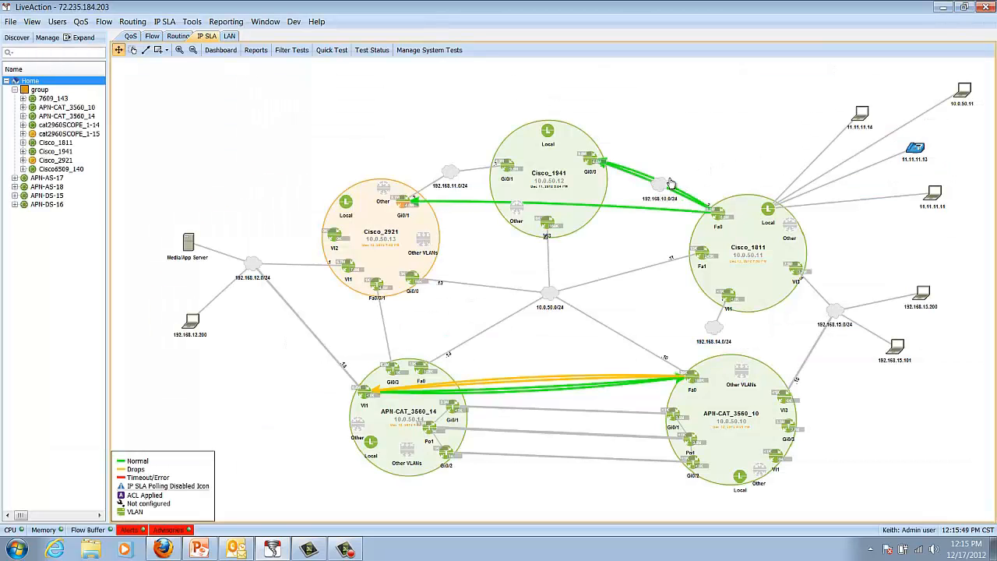
pyautogui.moveTo(392, 119)
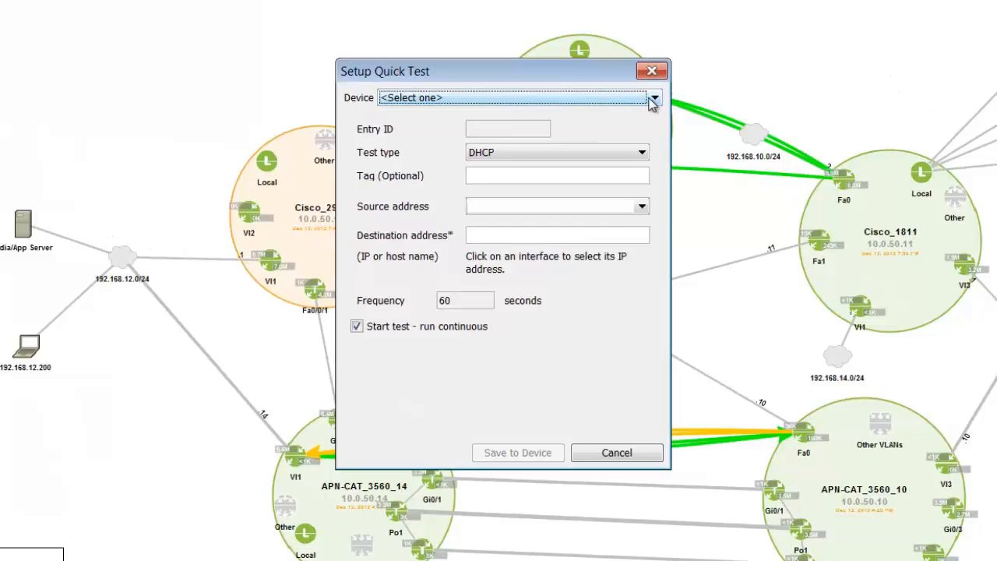
# - Configure a Jitter quick test from Cisco_1811 with source FastEthernet0 to 192.168.10.1
pyautogui.click(654, 97)
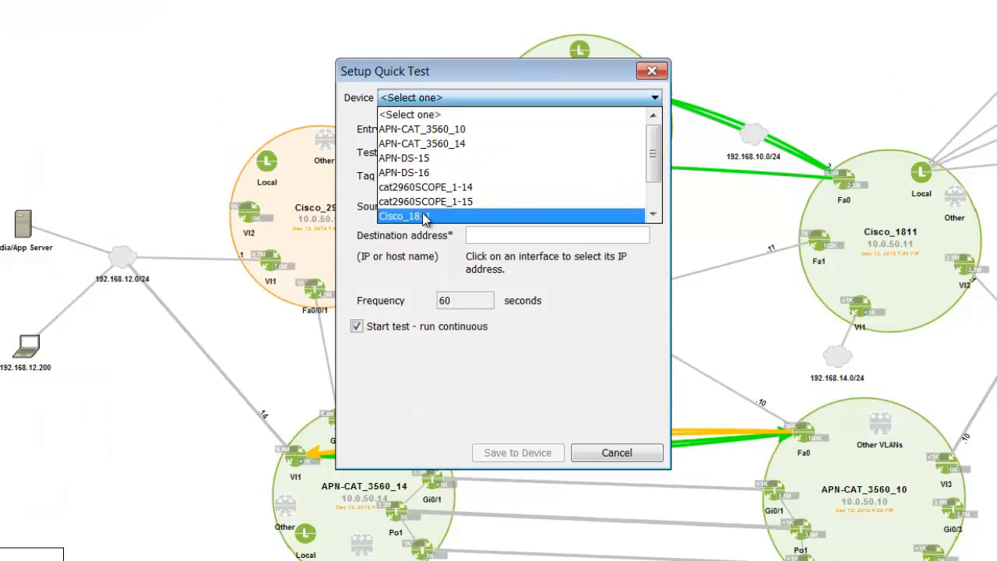
pyautogui.click(402, 215)
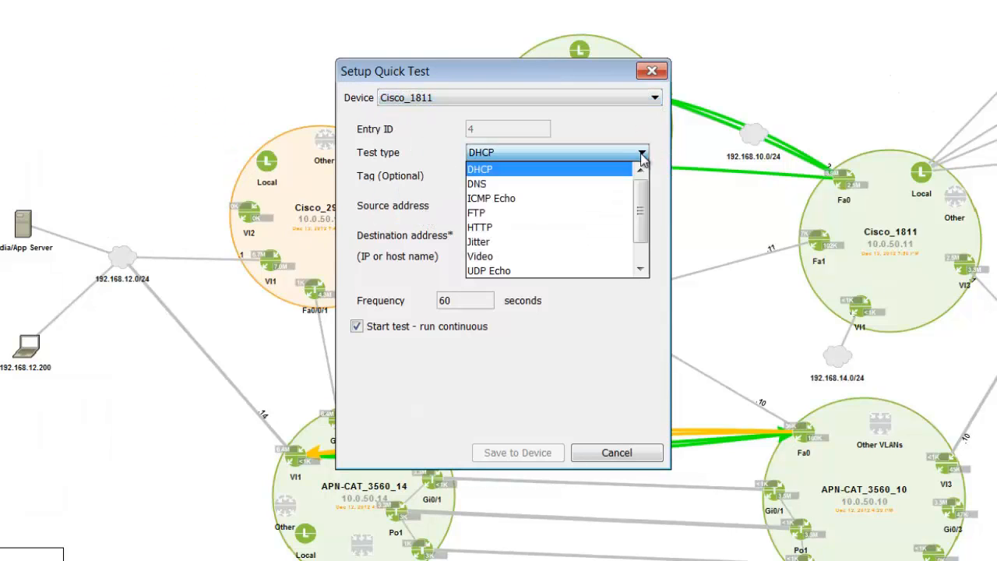
pyautogui.click(478, 241)
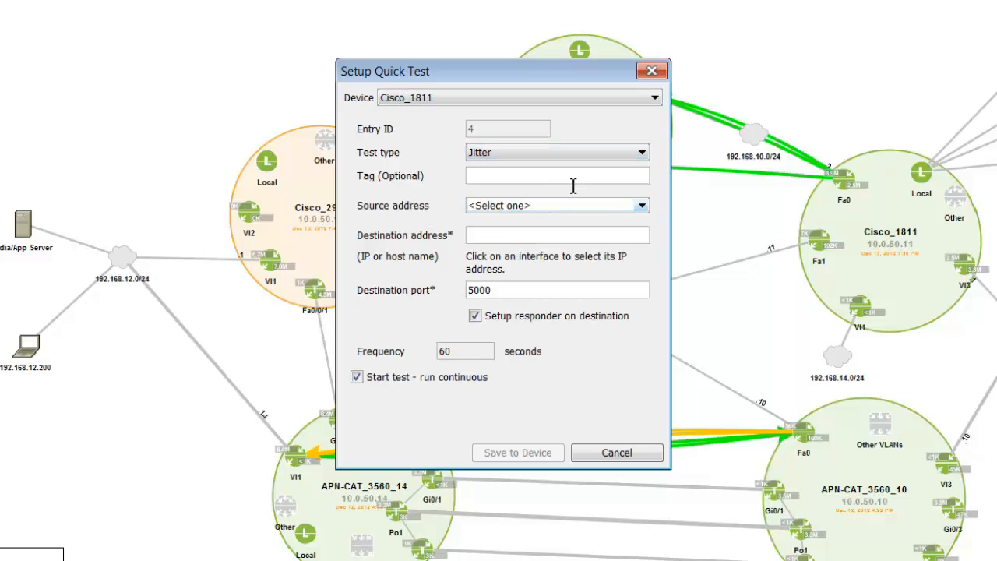
pyautogui.click(640, 205)
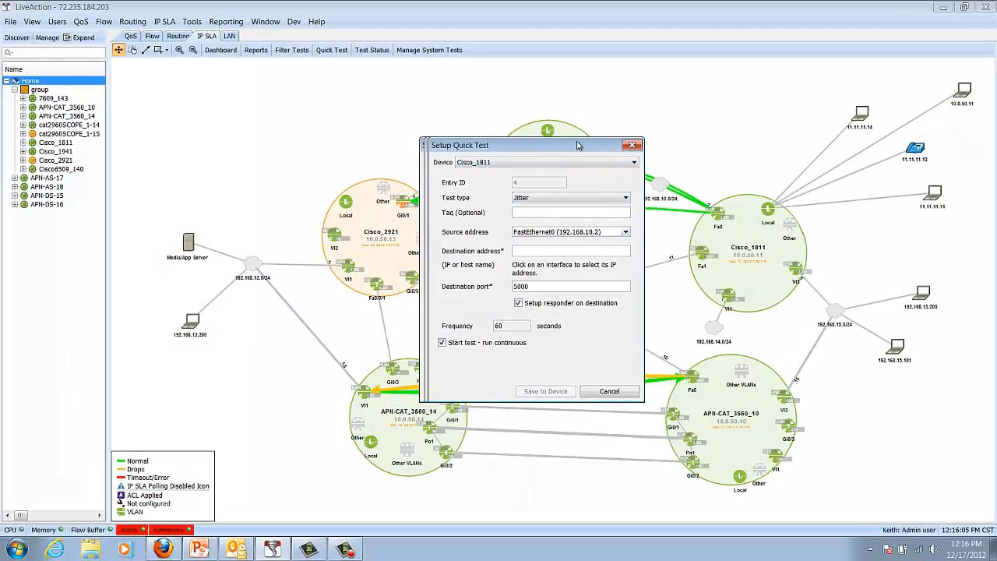
pyautogui.moveTo(506, 144); pyautogui.dragTo(735, 139)
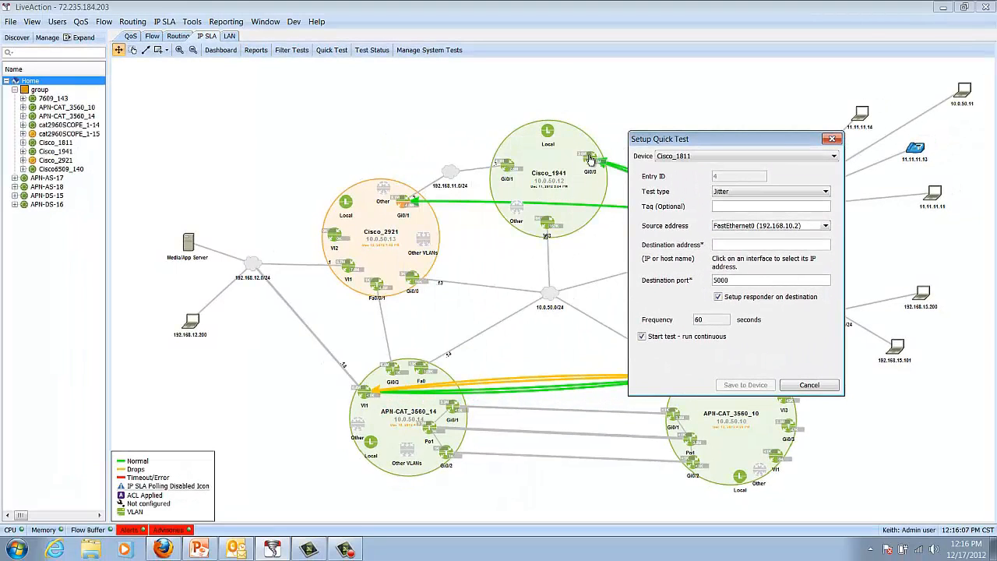
pyautogui.moveTo(419, 374)
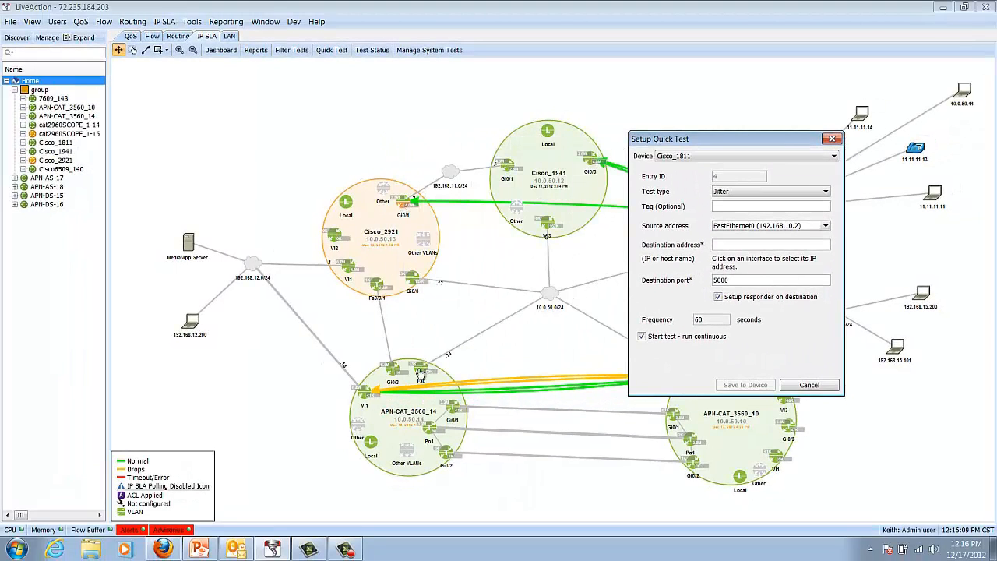
pyautogui.moveTo(589, 161)
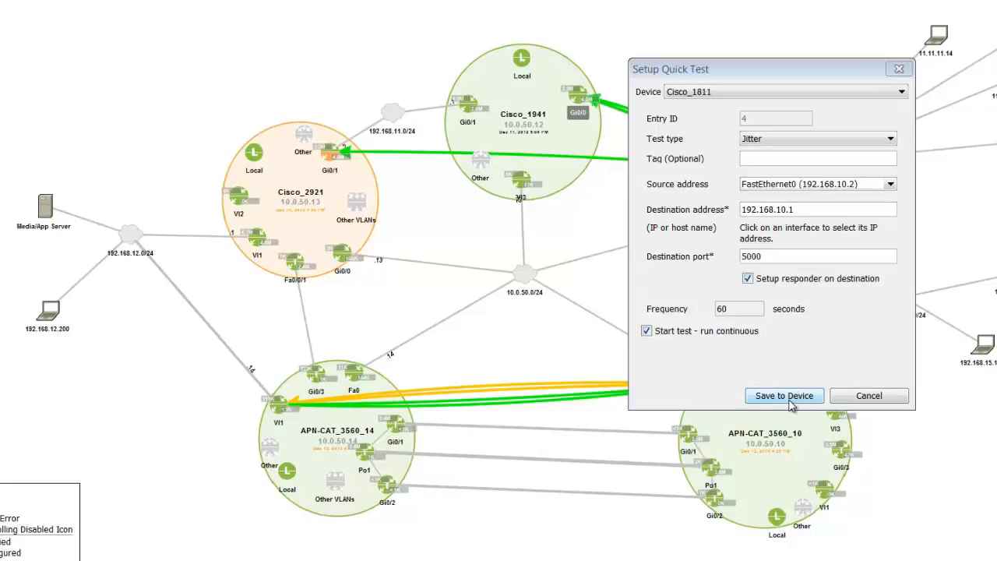
# - Save the Jitter test to the device and show it in the IP SLA Test Status list
pyautogui.click(783, 395)
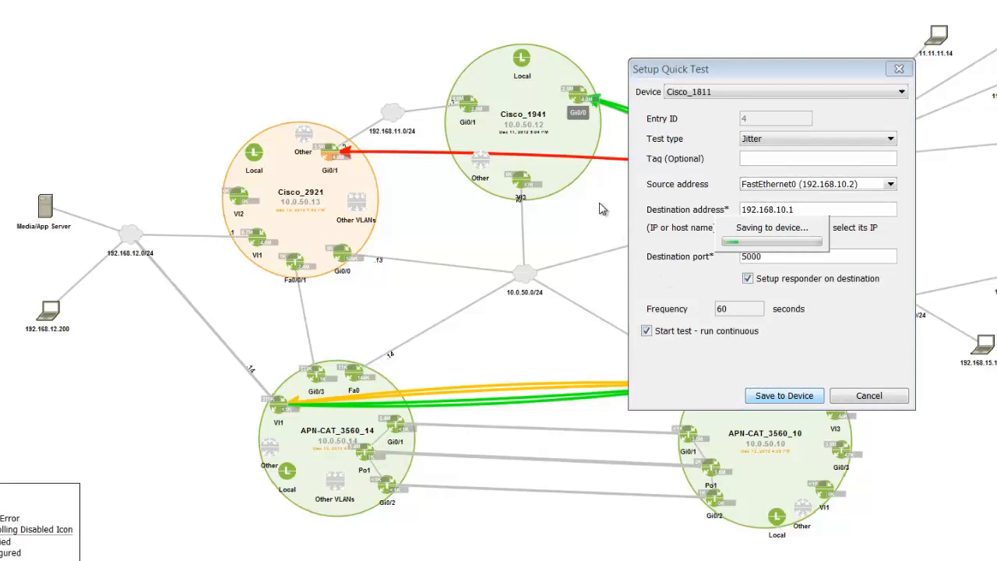
pyautogui.click(784, 395)
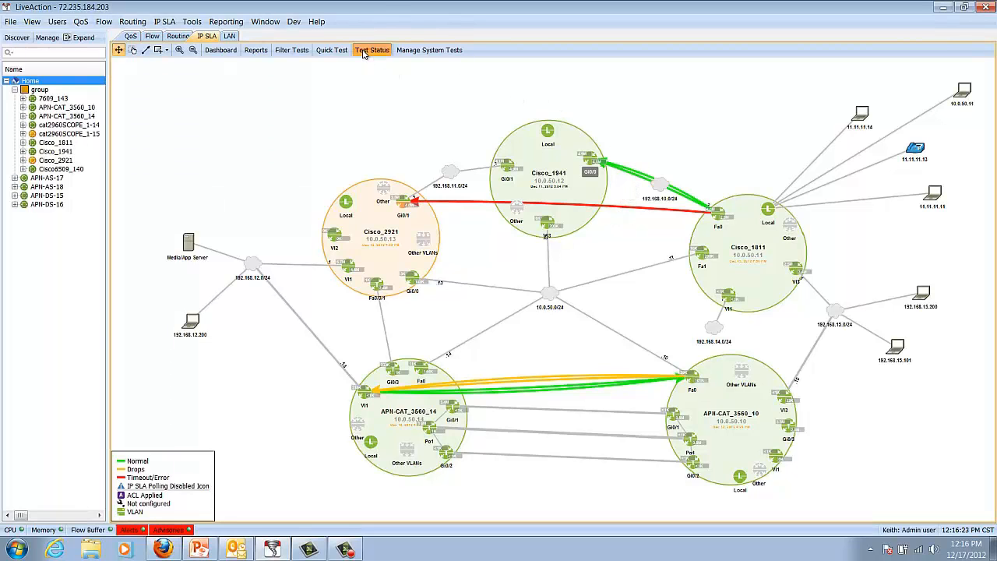
pyautogui.click(370, 50)
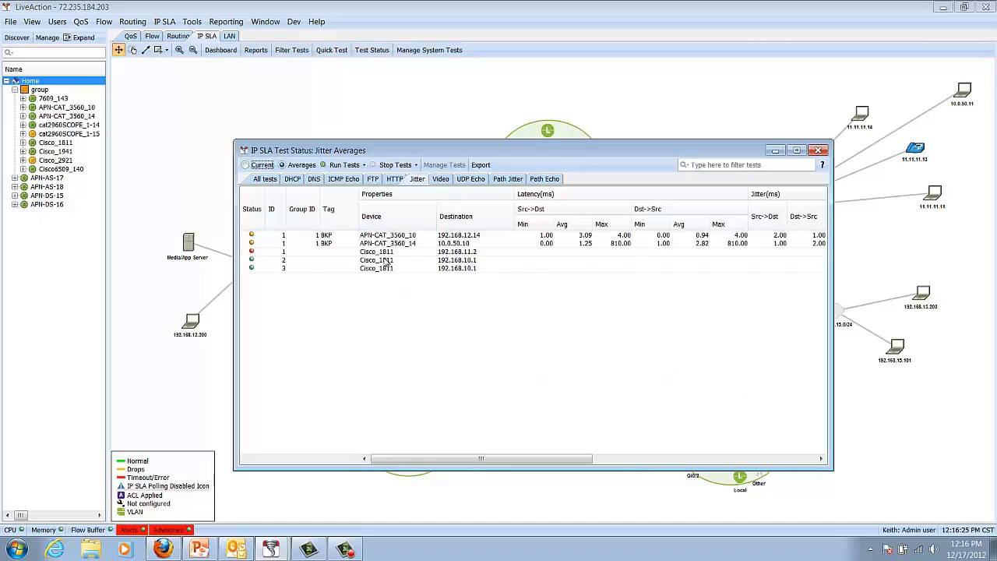